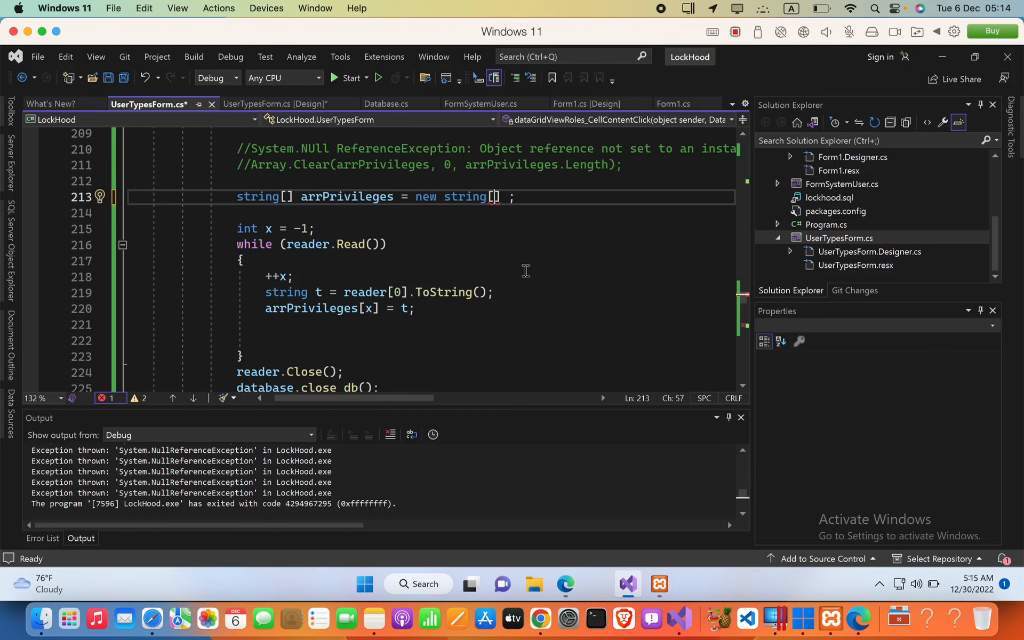
# - Initialize arrPrivileges as an empty string array and note the IndexOutOfRangeException in a comment
pyautogui.write('{ }')
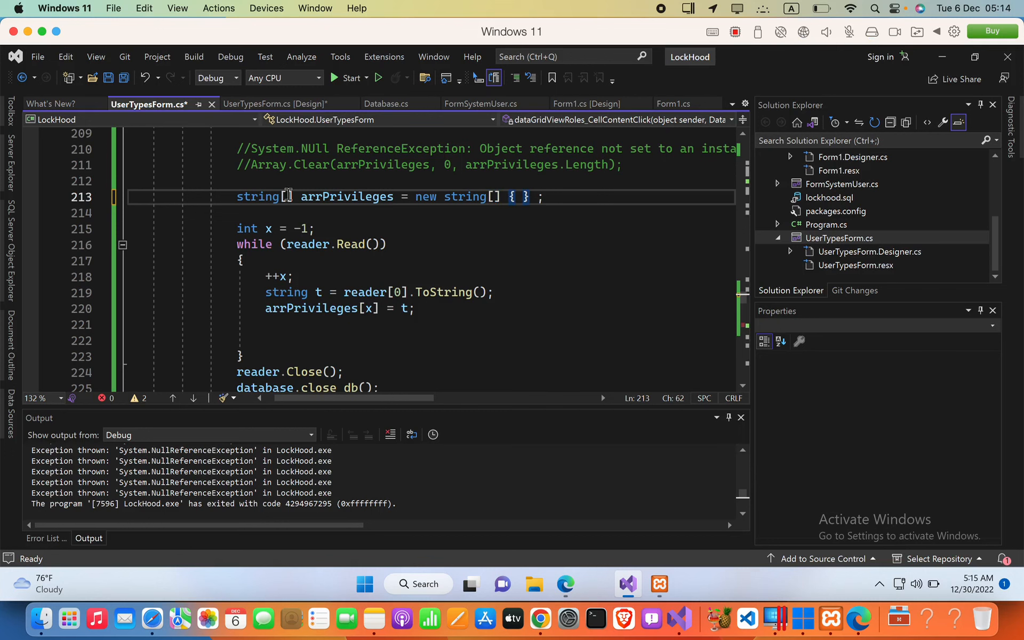
pyautogui.write('//')
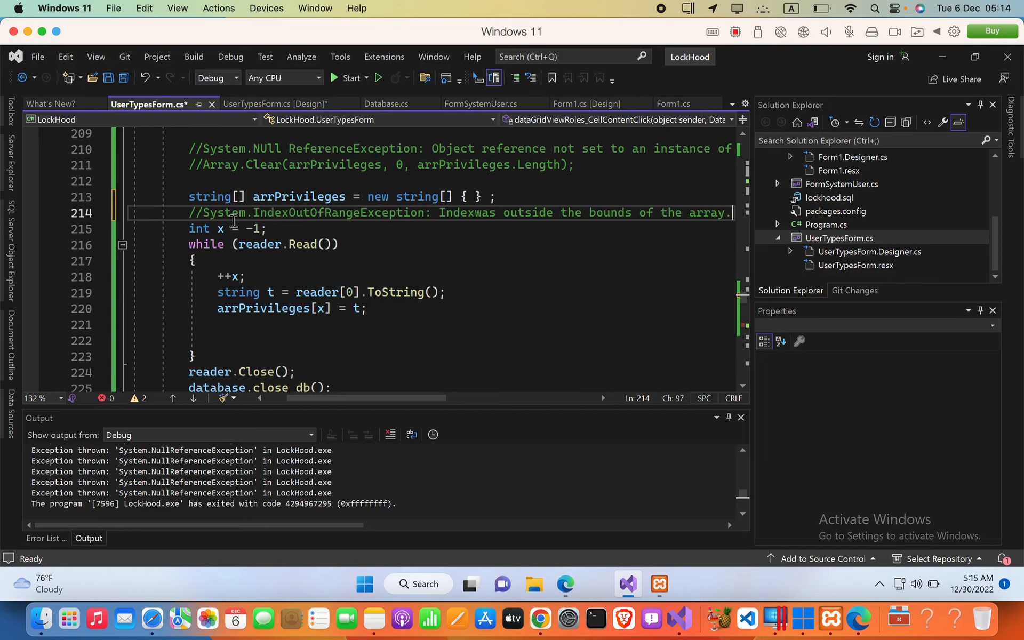
pyautogui.moveTo(360, 222)
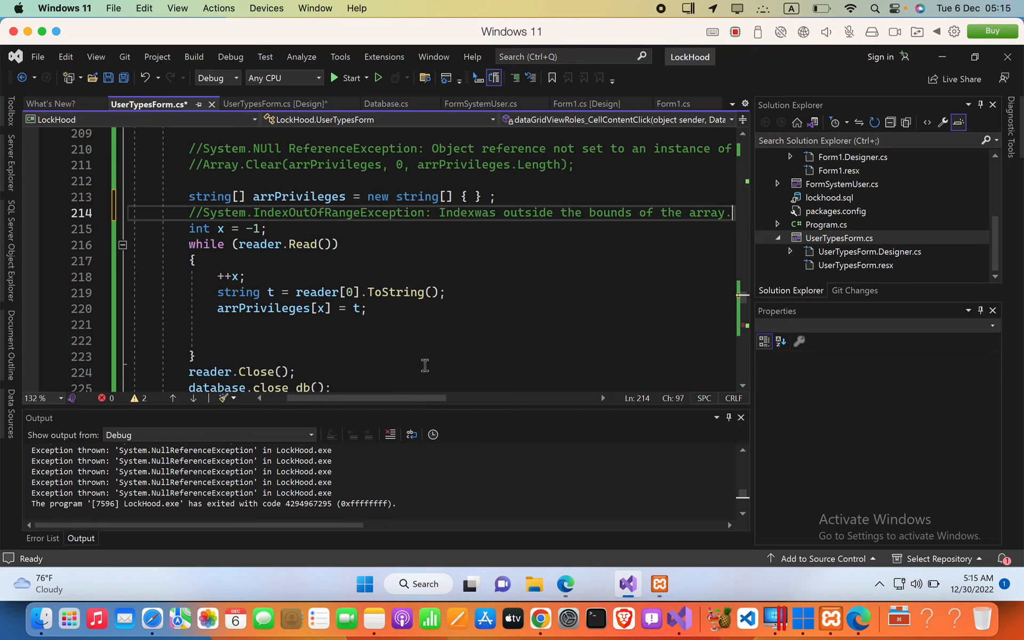
pyautogui.moveTo(622, 224)
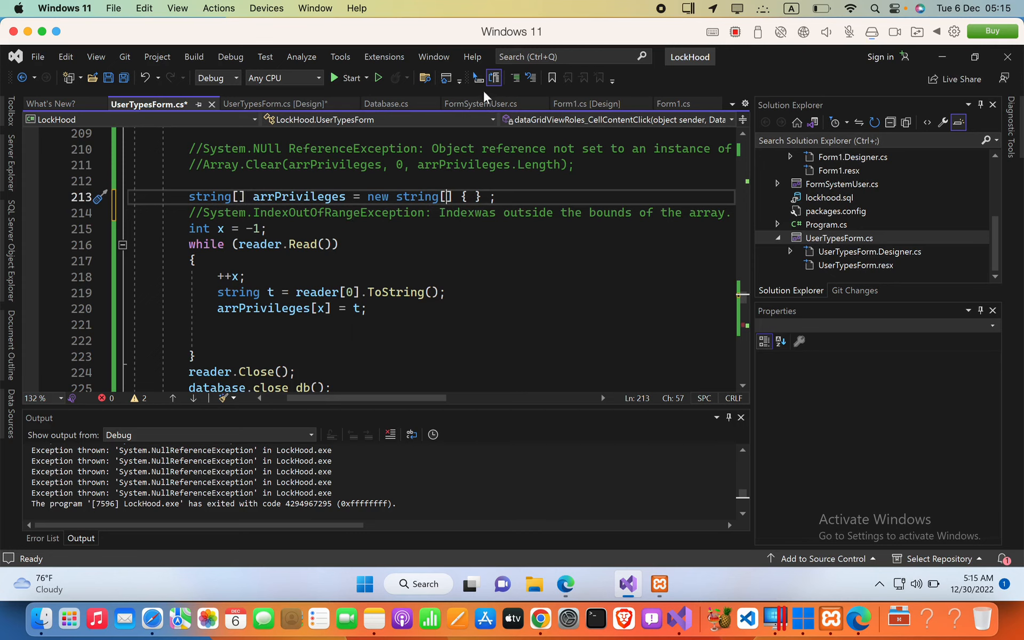
pyautogui.moveTo(418, 197)
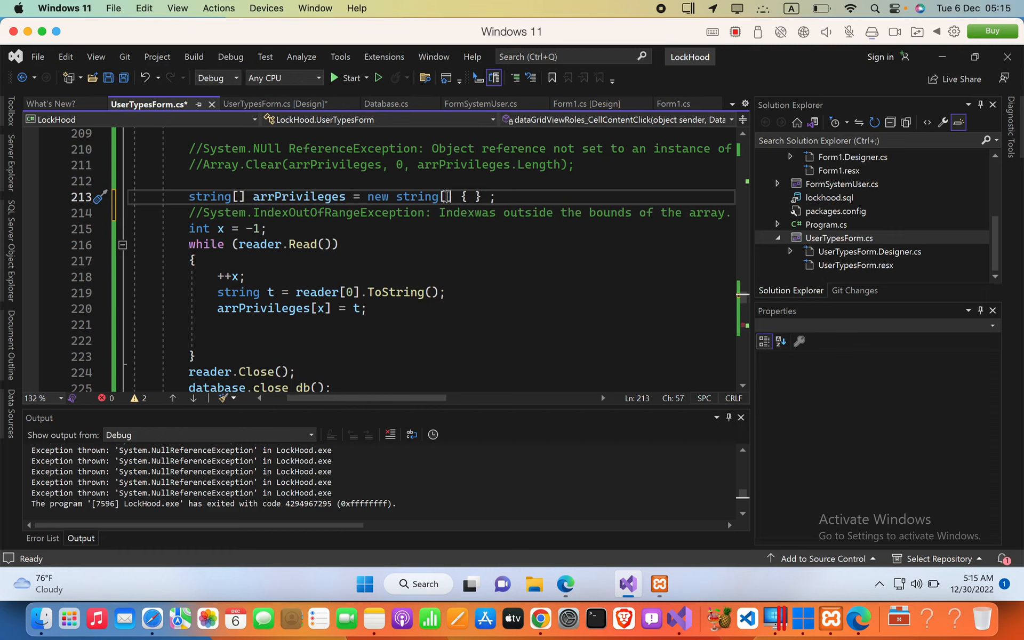
pyautogui.moveTo(457, 190)
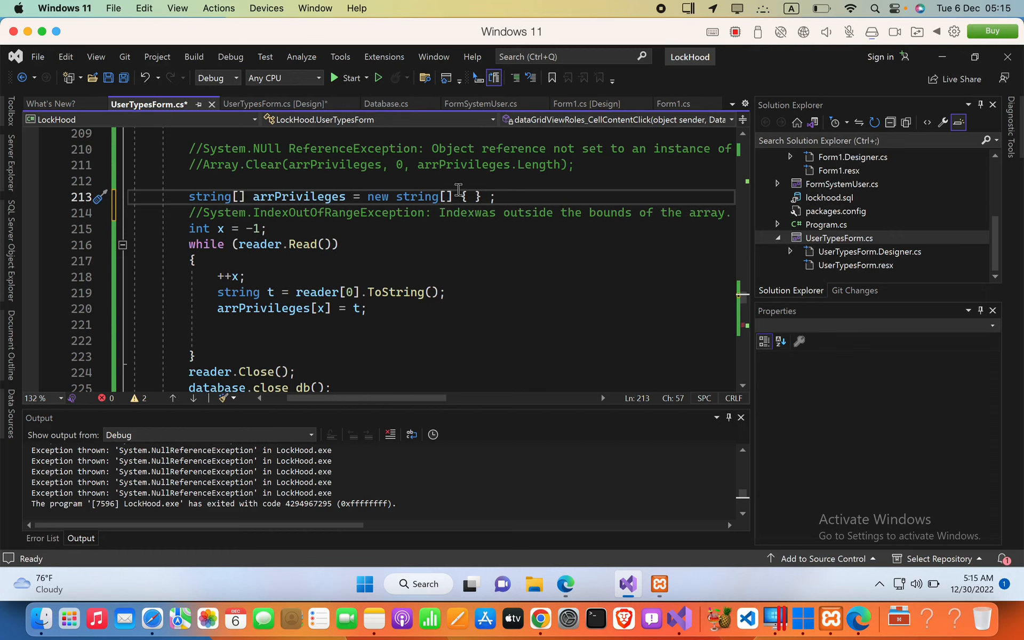
# - Fill the arrPrivileges initializer with two empty-string elements "",""
pyautogui.click(458, 196)
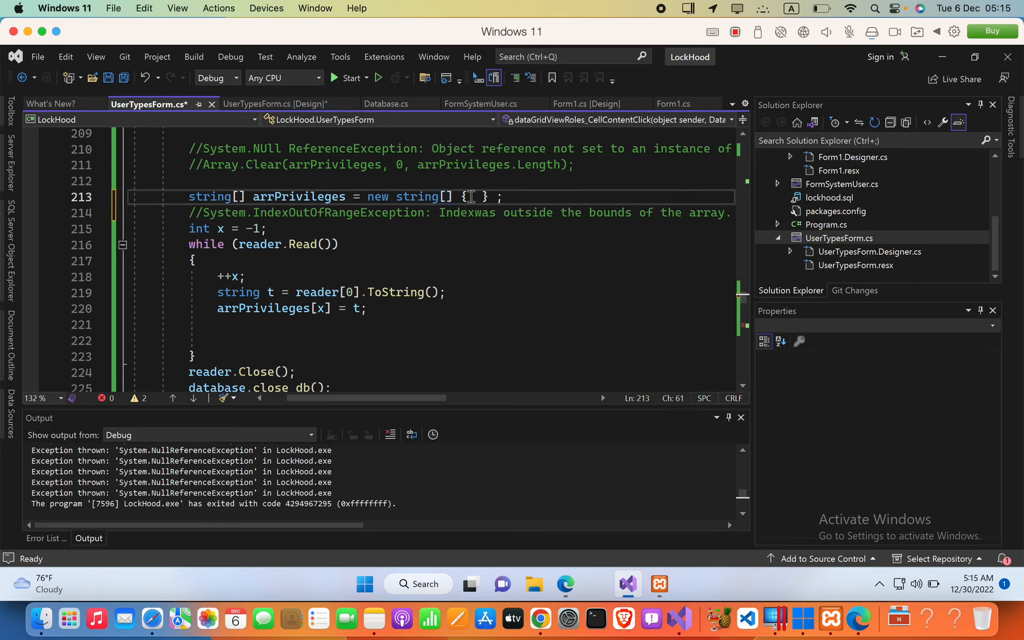
pyautogui.click(484, 196)
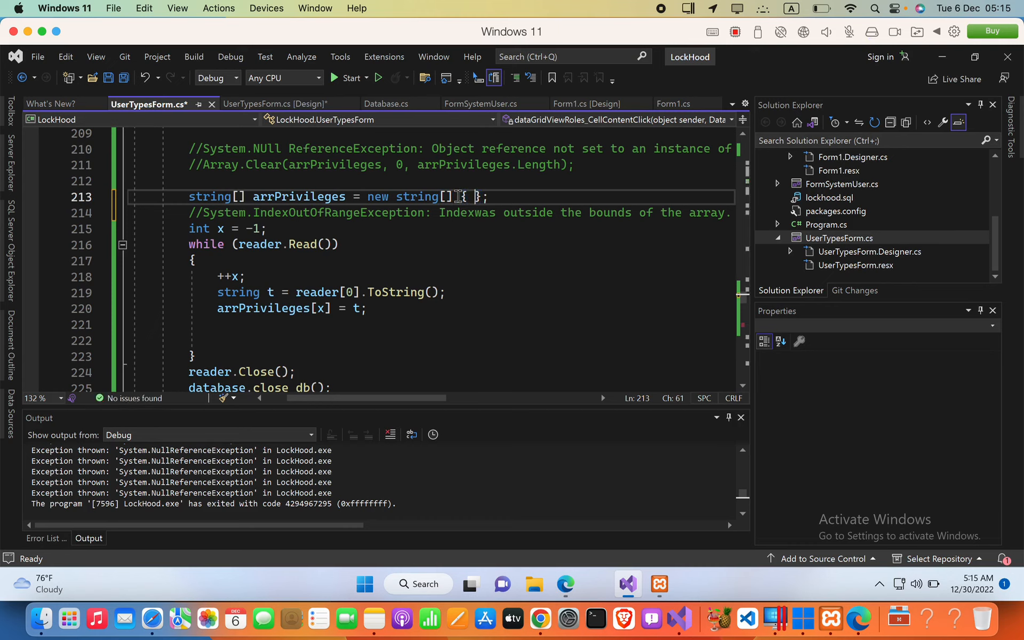
pyautogui.write('""')
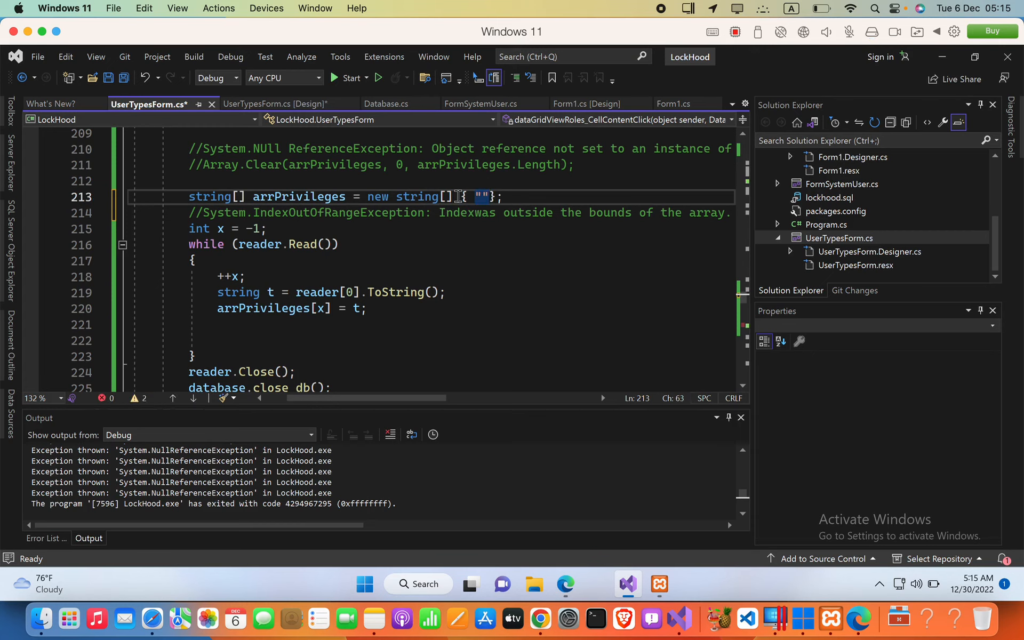
pyautogui.write(',""')
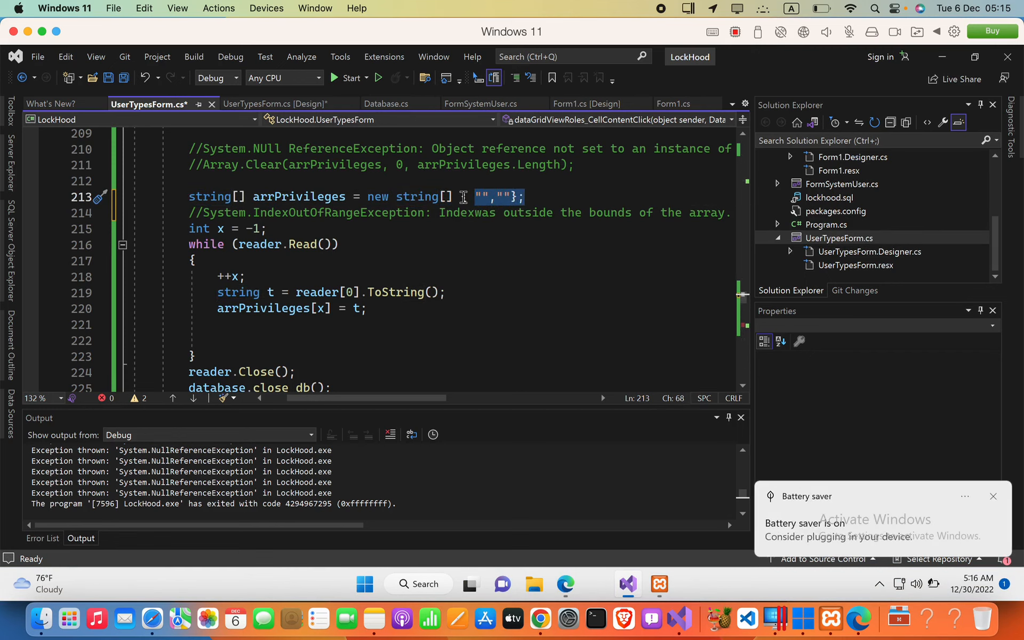
# - Select and delete the initializer, leaving new string[] with no size
pyautogui.click(461, 196)
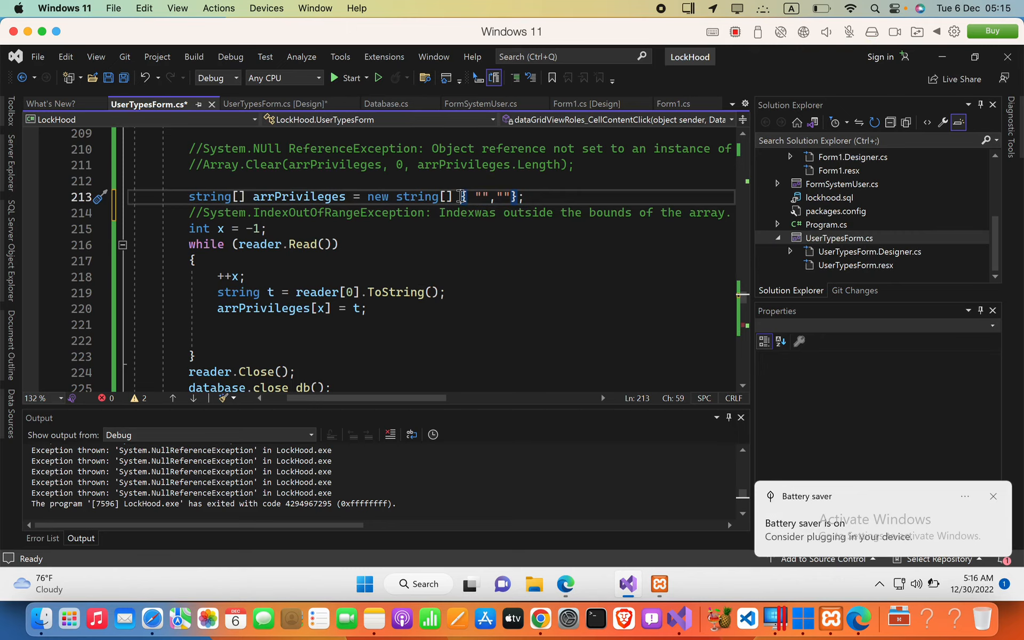
pyautogui.moveTo(462, 196); pyautogui.dragTo(515, 196)
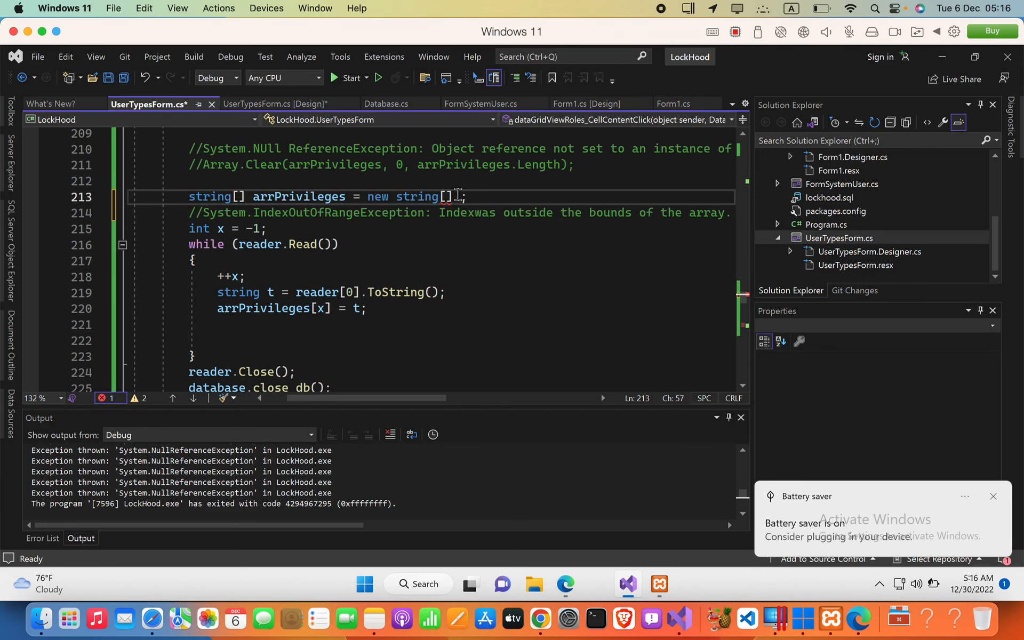
pyautogui.moveTo(449, 197)
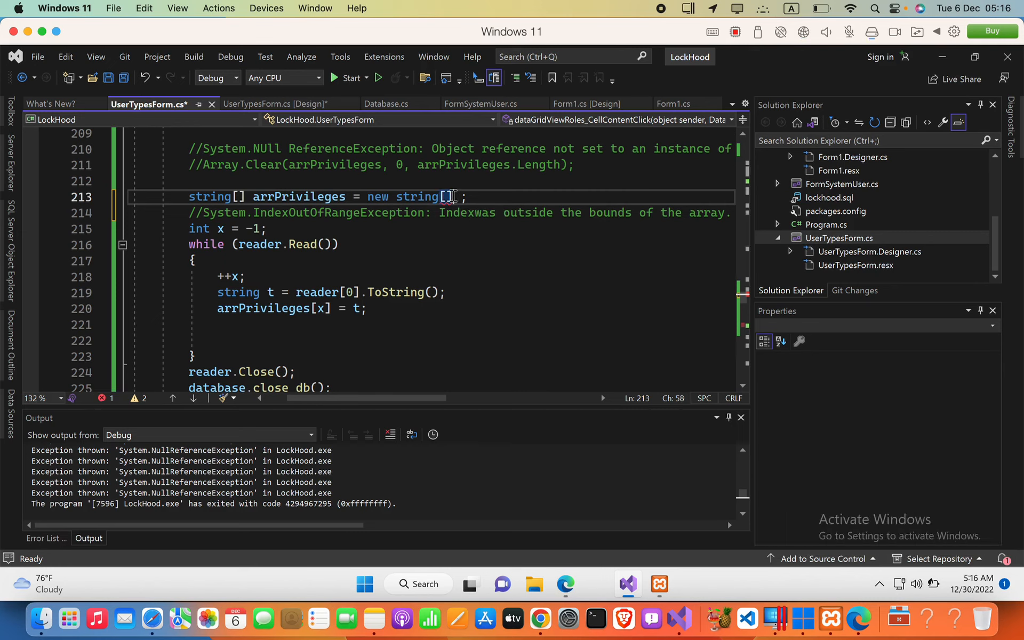
# - Comment out the string array line and begin a List<string> declaration below it
pyautogui.write('{ }')
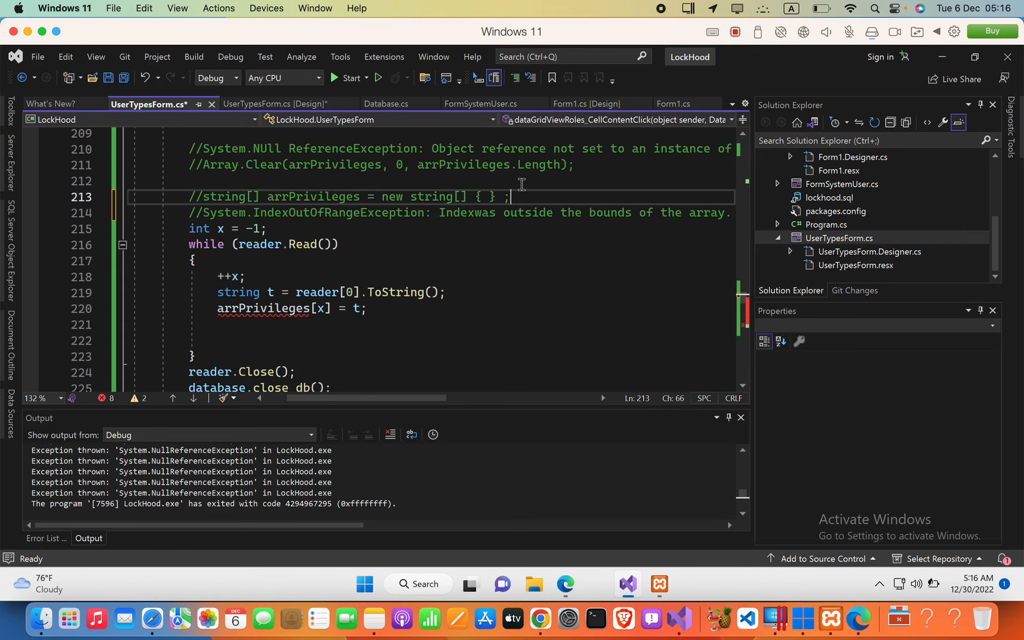
pyautogui.write('Lis')
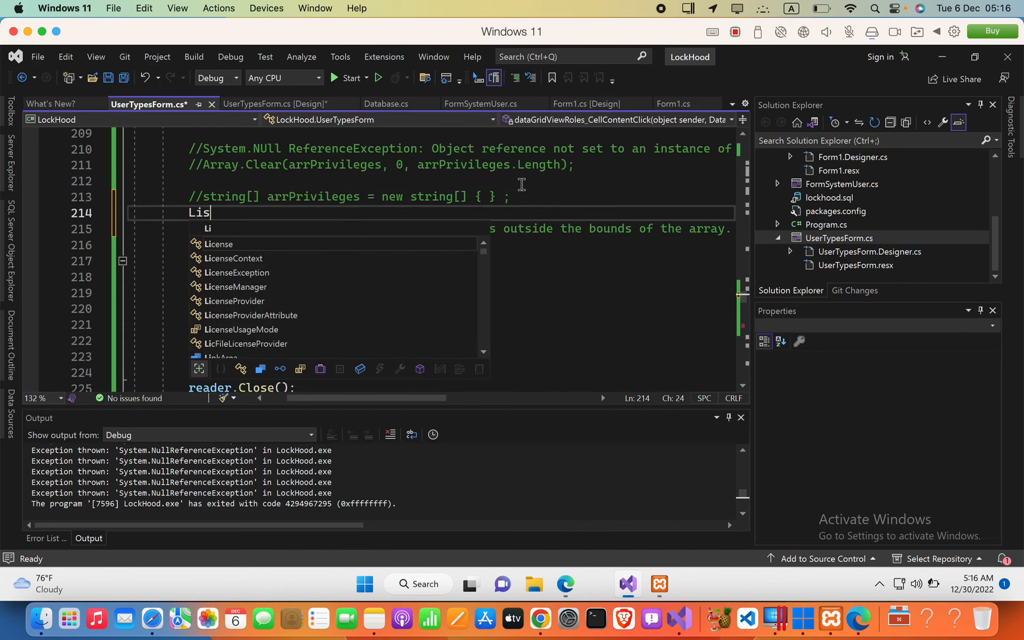
pyautogui.write('t<>')
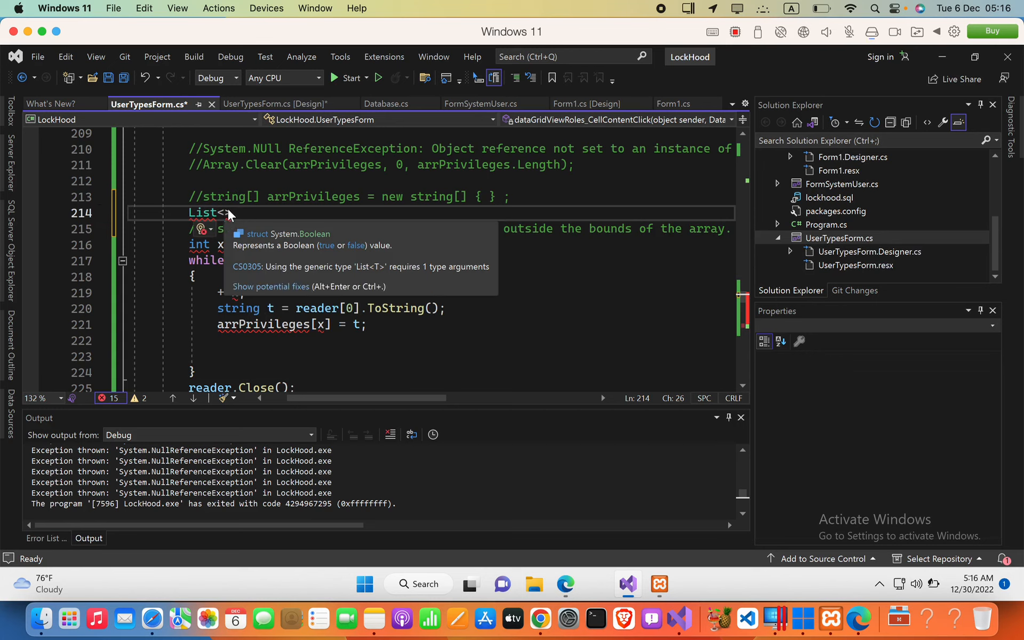
pyautogui.write('string')
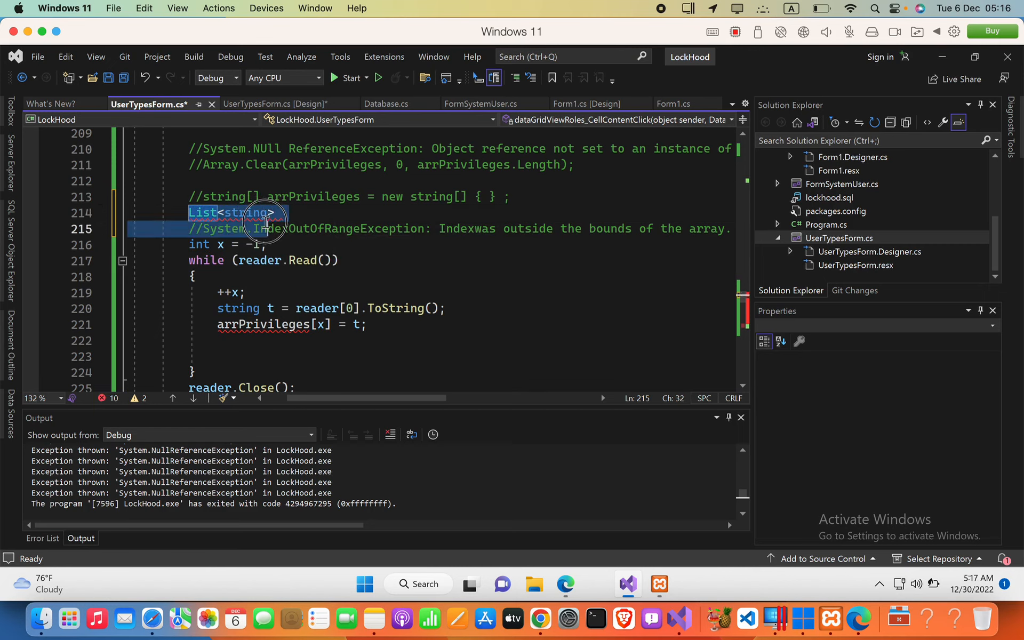
pyautogui.click(279, 212)
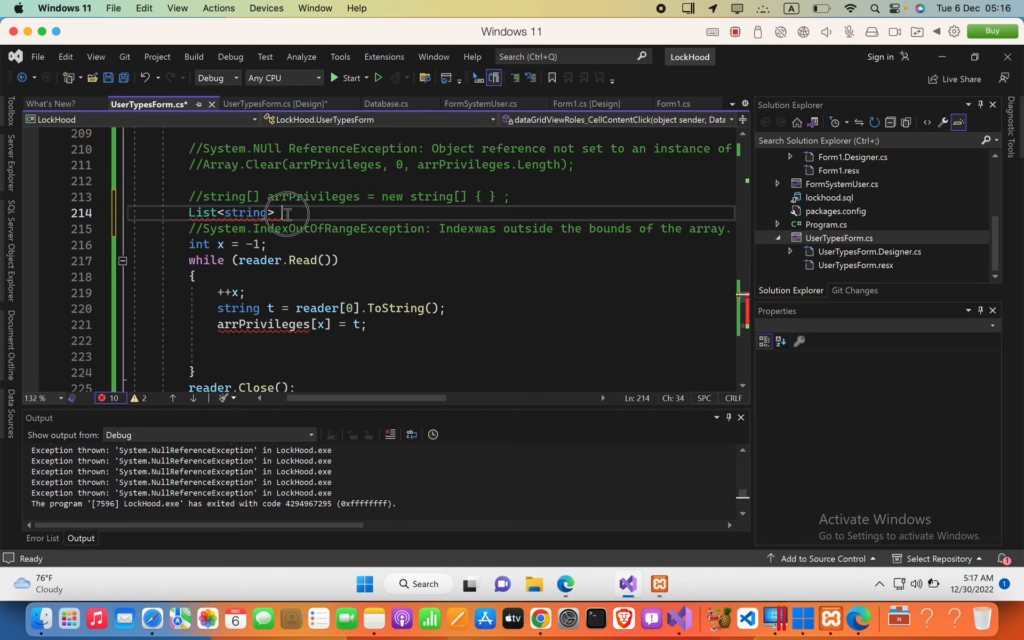
pyautogui.doubleClick(228, 212)
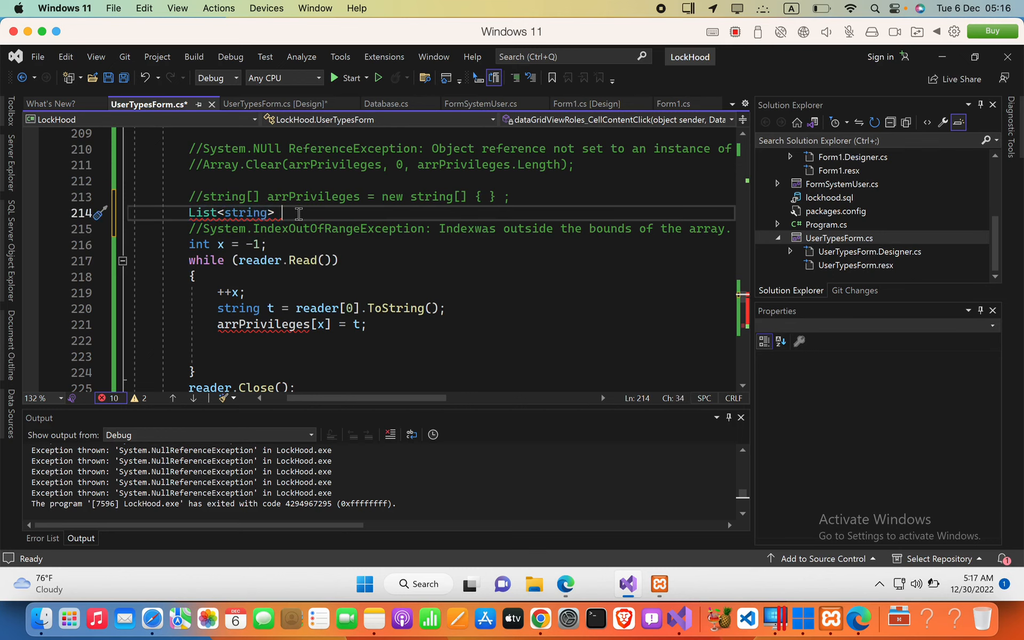
pyautogui.moveTo(326, 208)
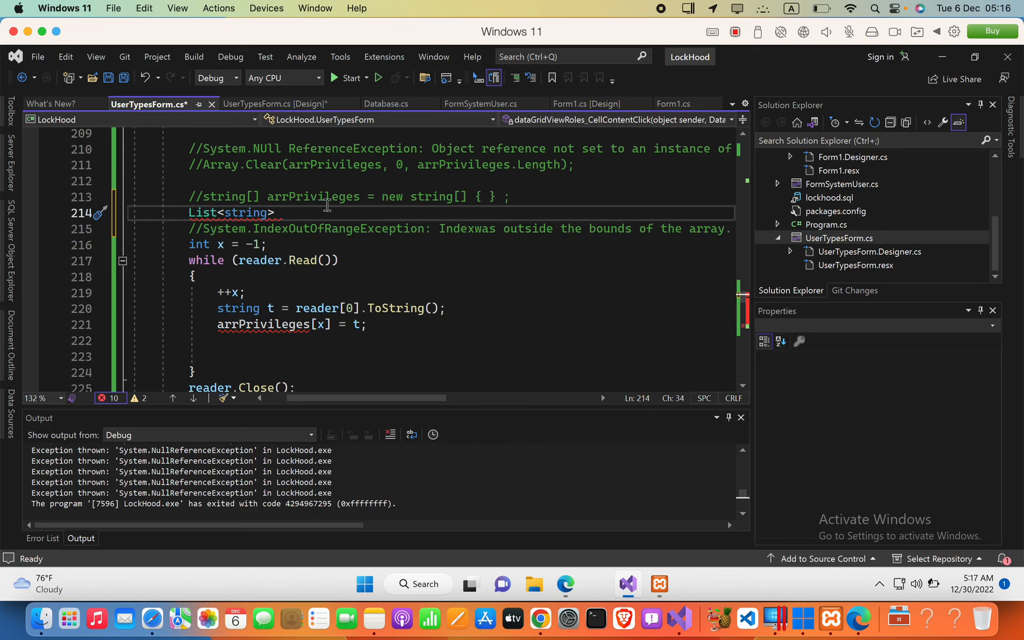
# - Complete the line as List<string> arrNames = new List<string>(); and highlight it
pyautogui.write('arrNames =')
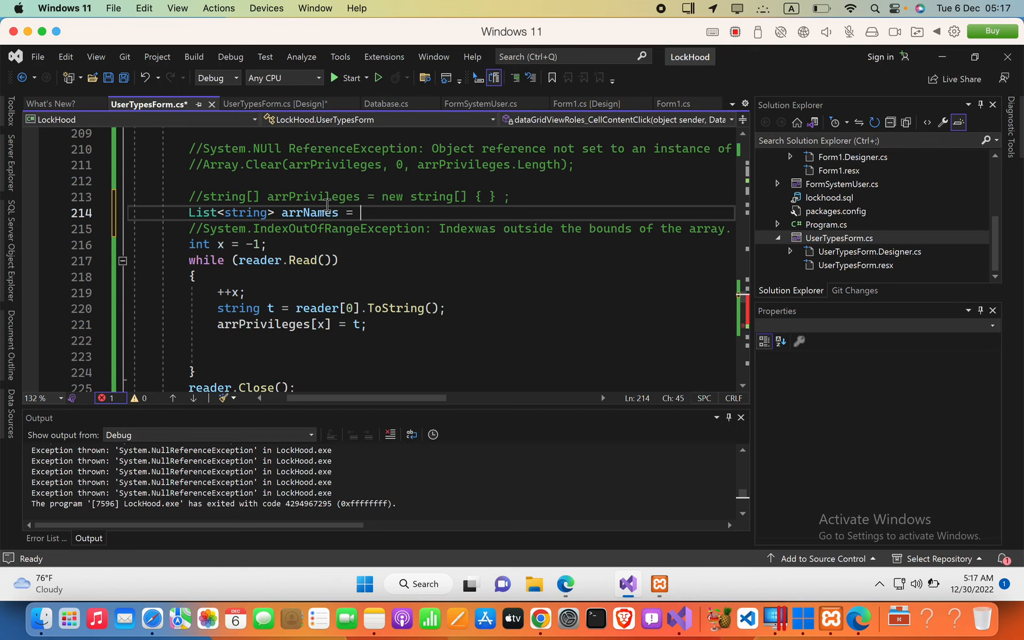
pyautogui.write('new Li')
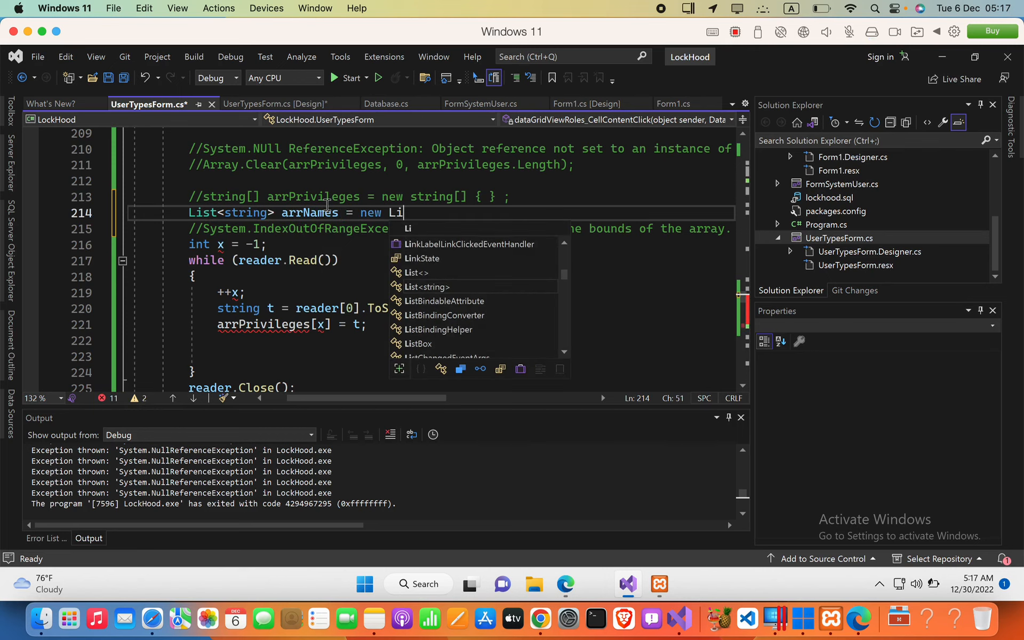
pyautogui.write('st<string>')
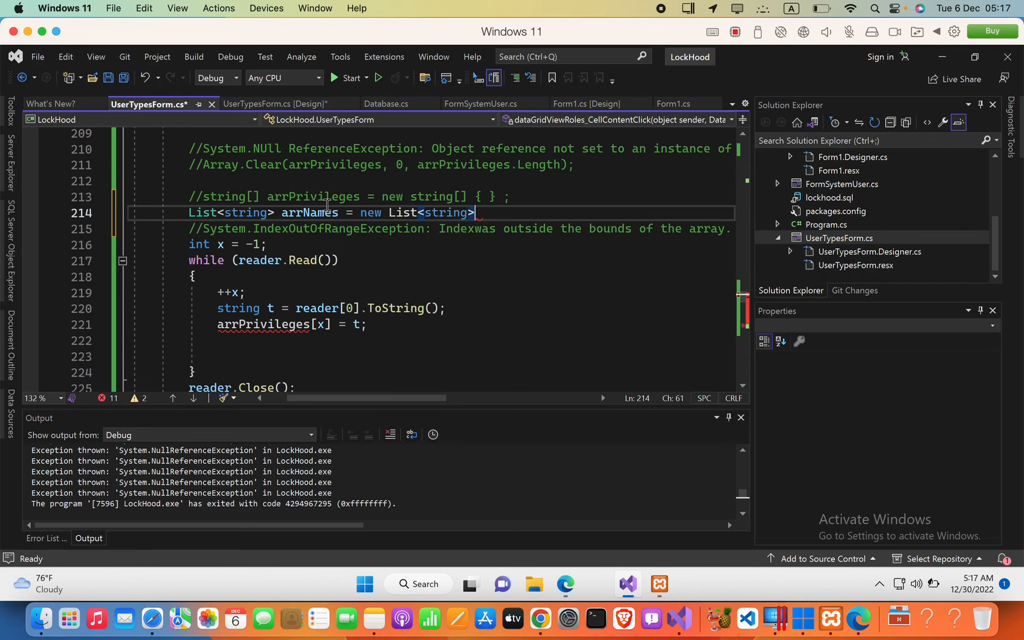
pyautogui.write('();')
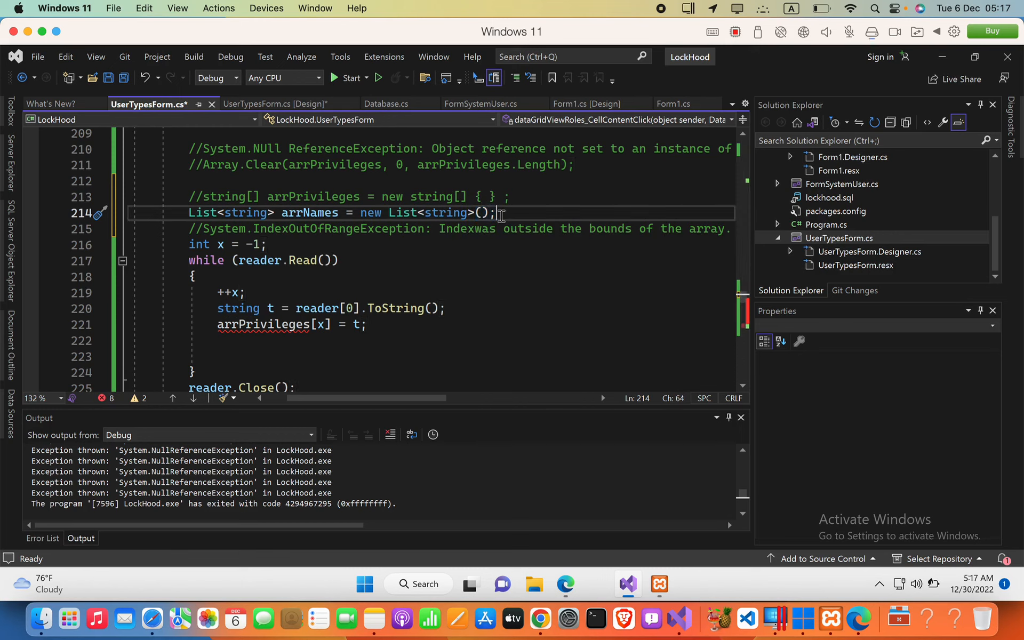
pyautogui.moveTo(501, 212); pyautogui.dragTo(444, 212)
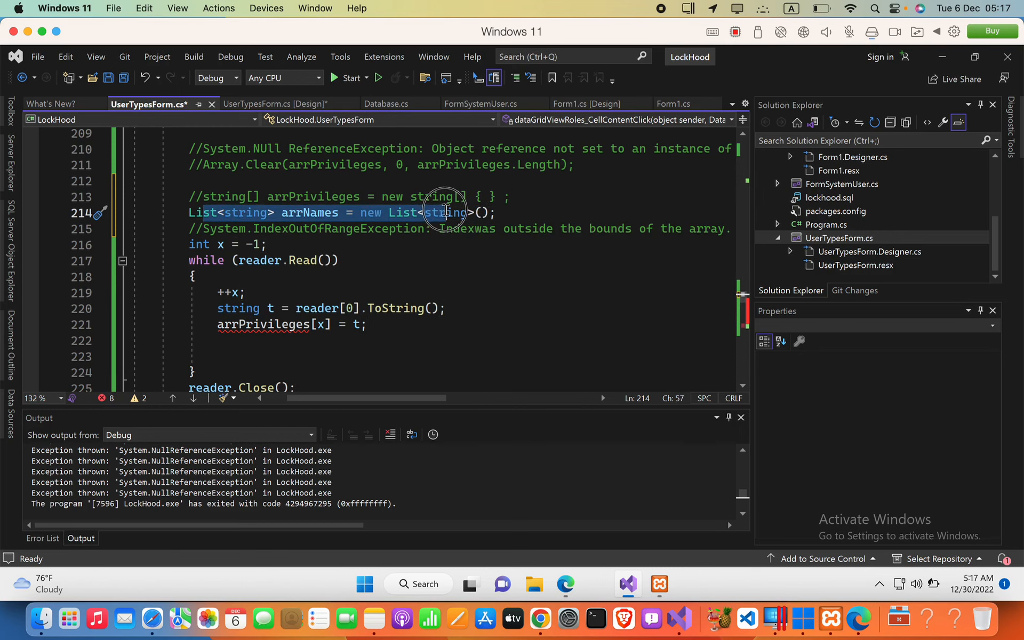
# - Write arrNames.Add("") on a new line below the declaration
pyautogui.write('ar')
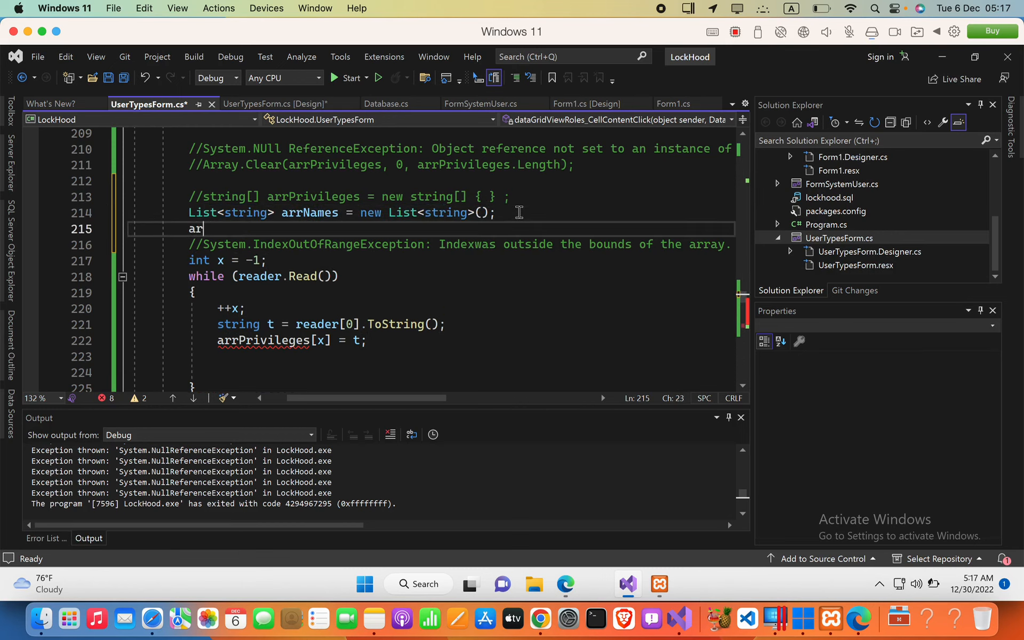
pyautogui.write('Names.')
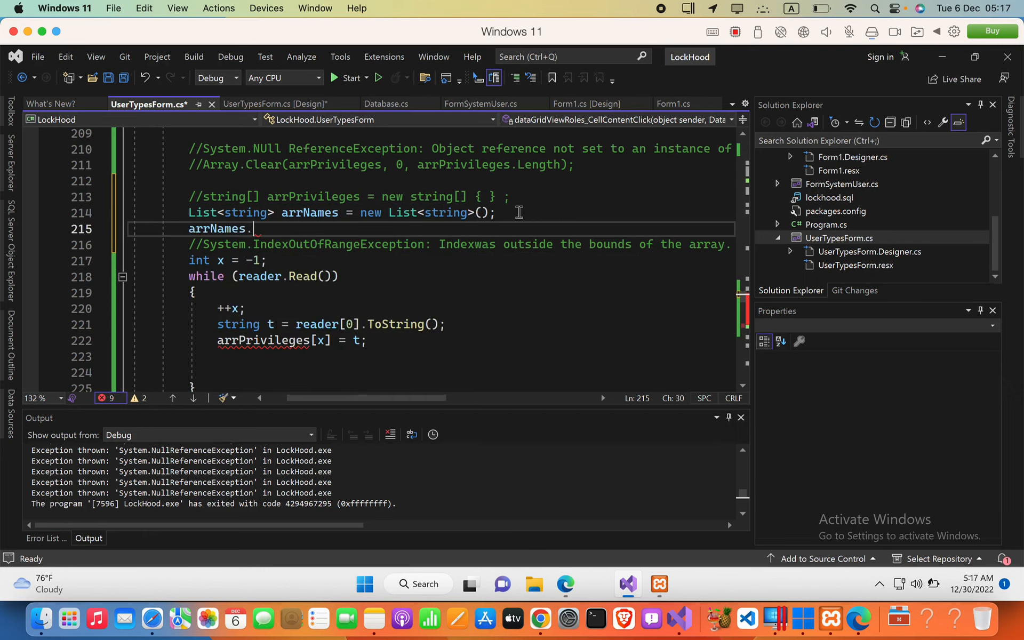
pyautogui.write('add')
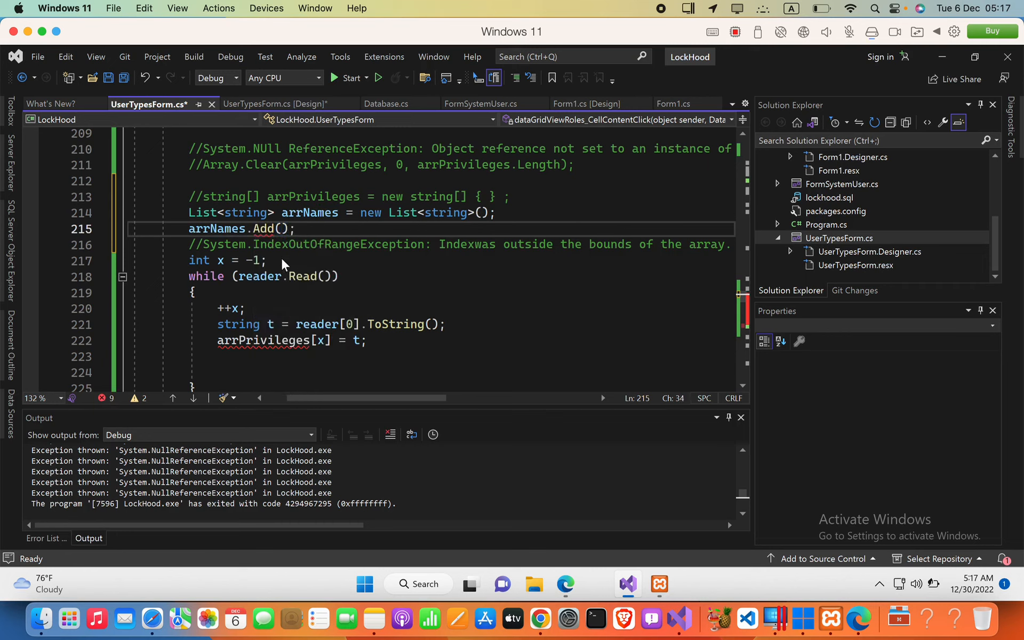
pyautogui.write('""')
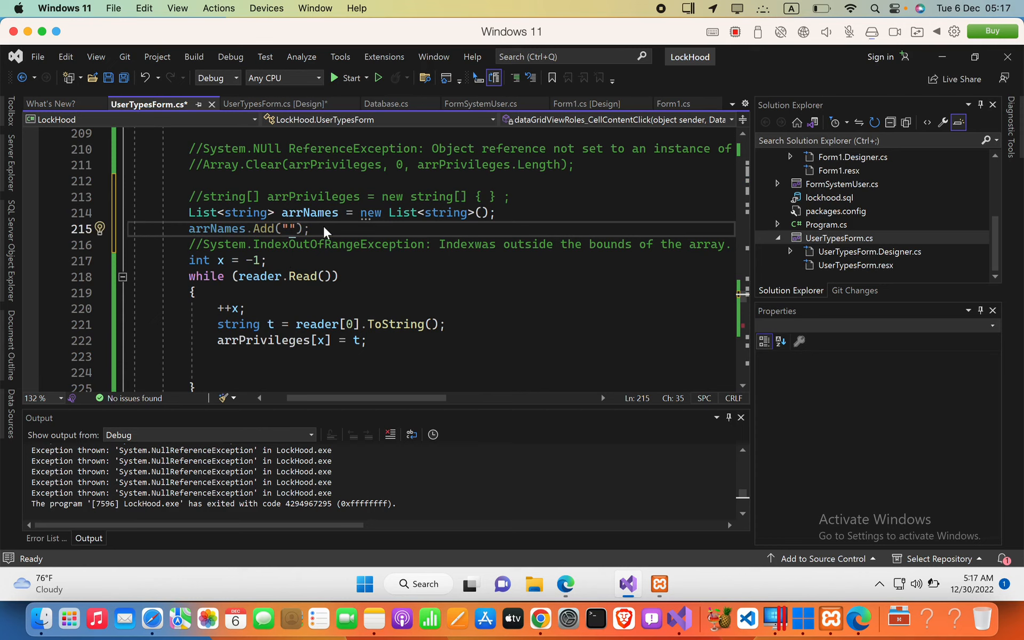
# - Change the call to arrNames.Remove(""); using the Remove overload
pyautogui.write('remo')
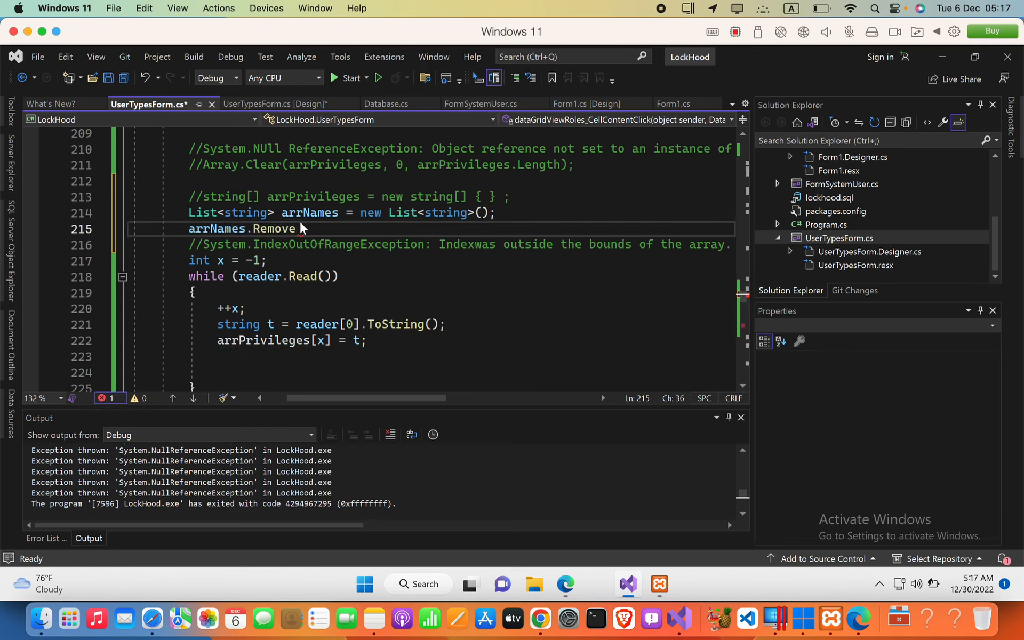
pyautogui.write('()')
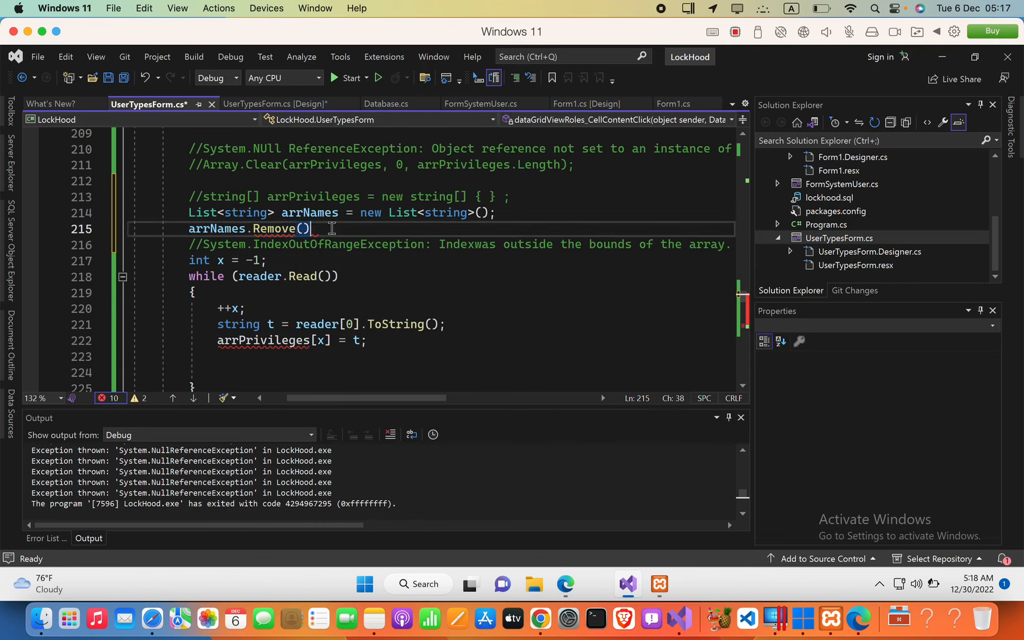
pyautogui.write(';')
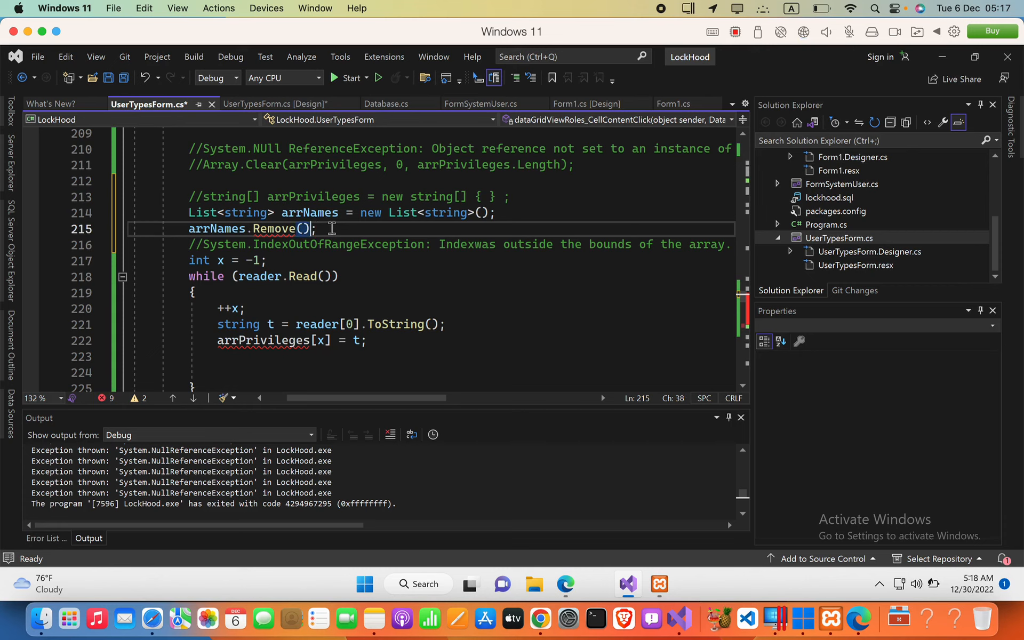
pyautogui.write('8')
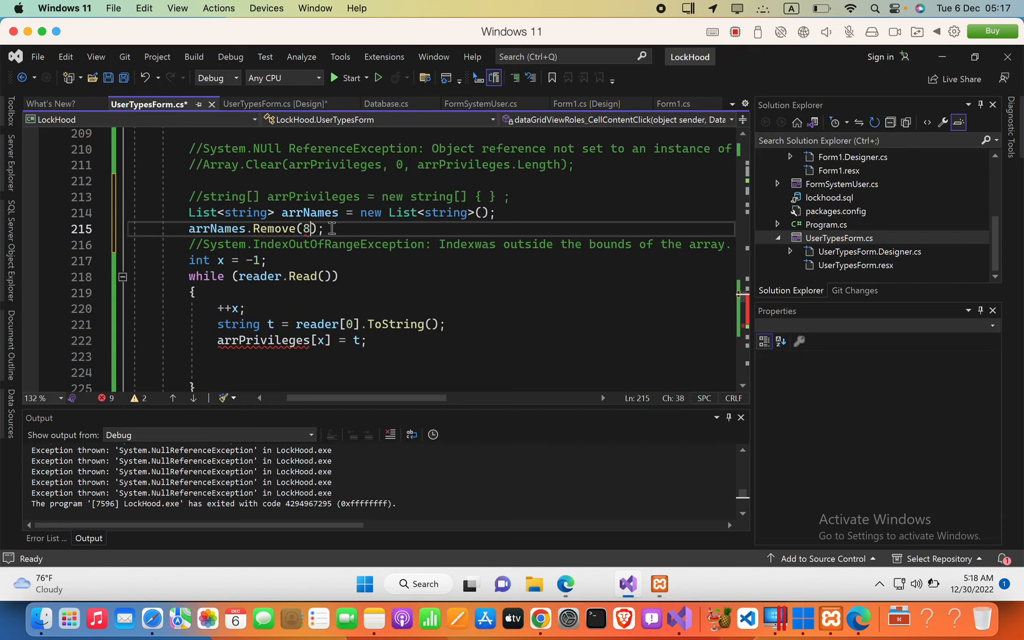
pyautogui.write('""')
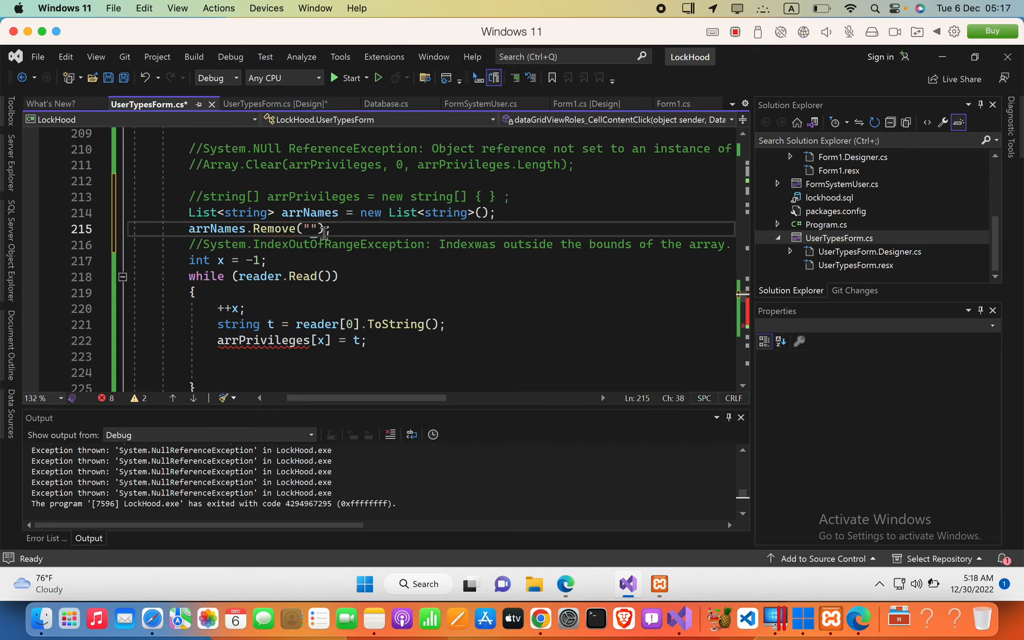
pyautogui.moveTo(307, 228)
pyautogui.write('asher')
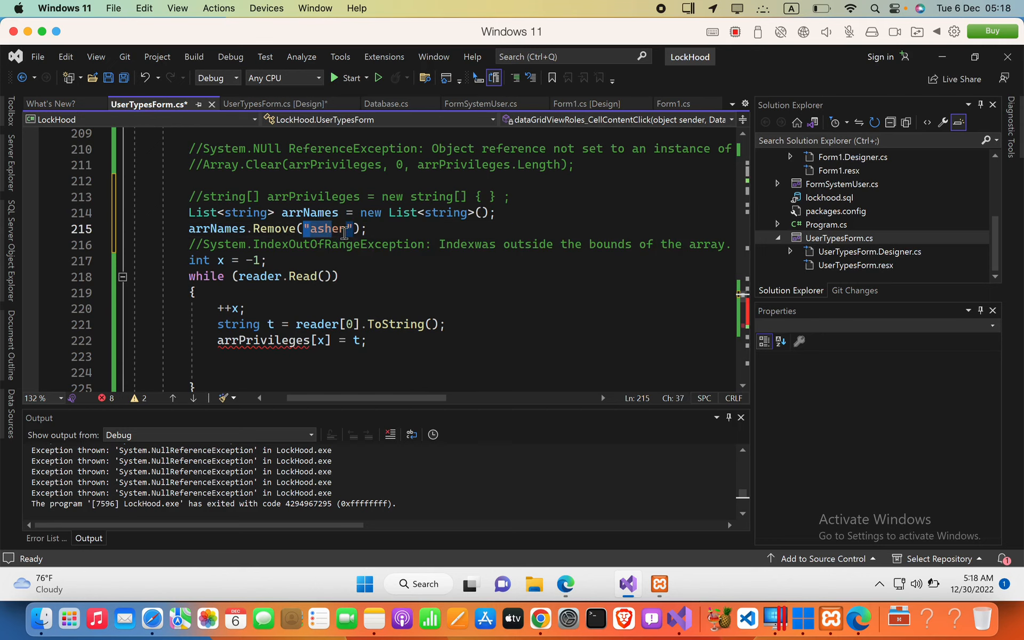
pyautogui.moveTo(336, 228)
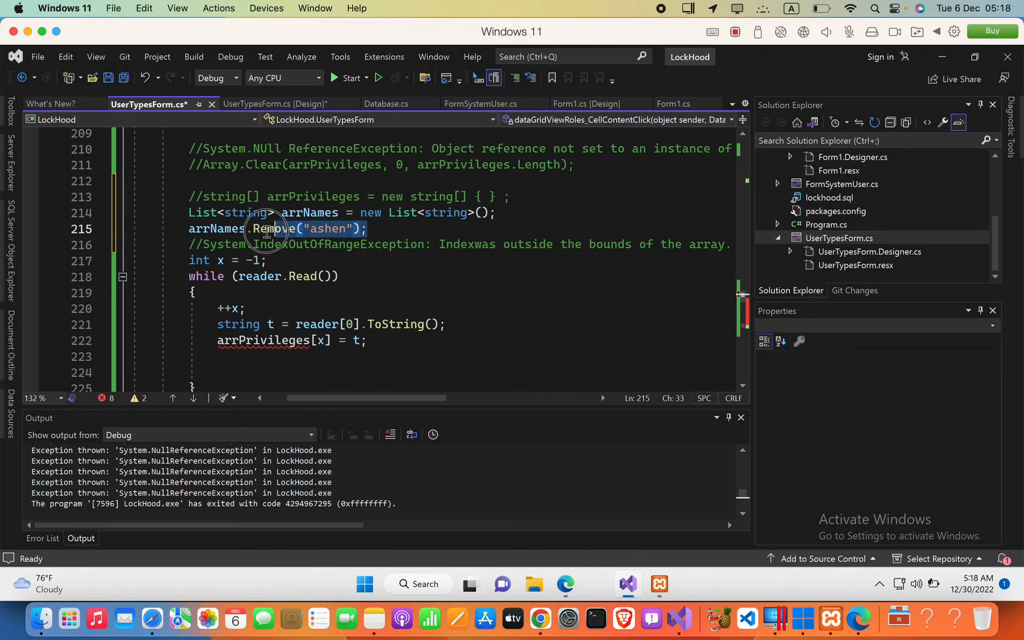
# - Browse the Remove overloads in IntelliSense, then delete the arrNames Remove statement
pyautogui.write('rem')
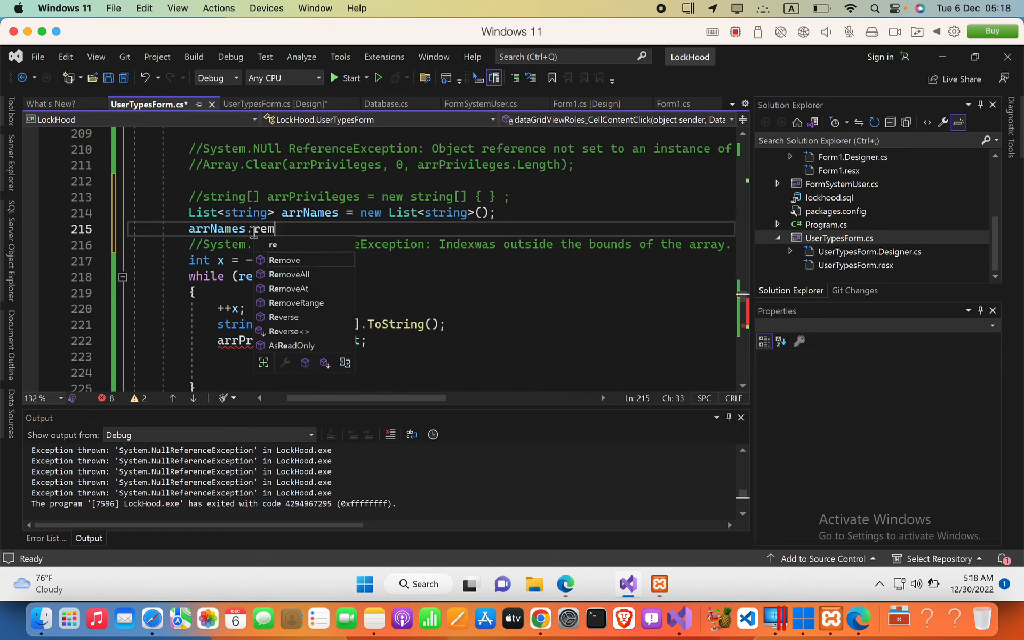
pyautogui.write('o')
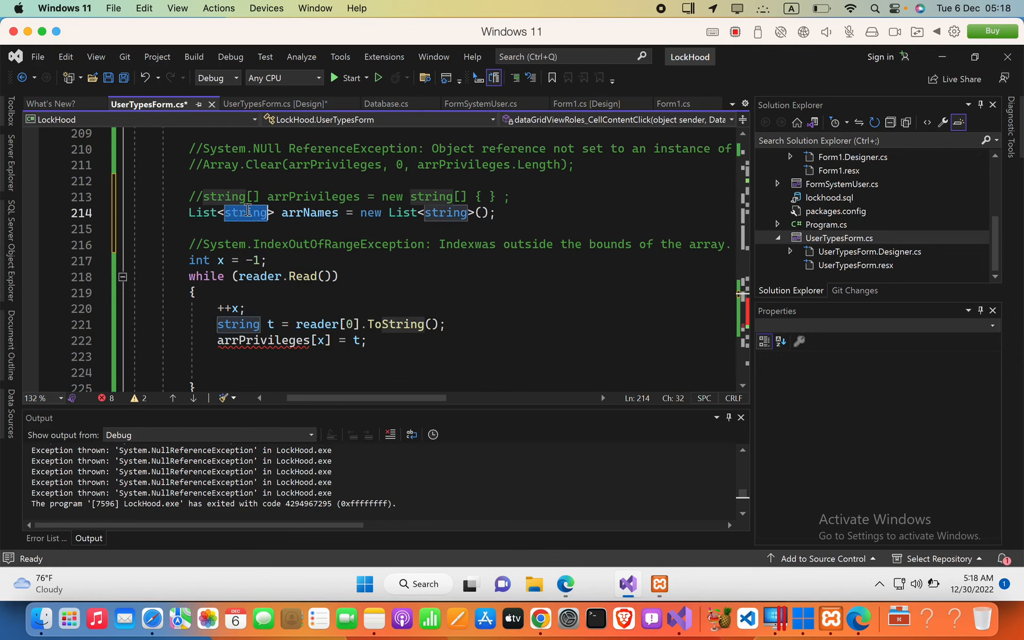
pyautogui.write('in')
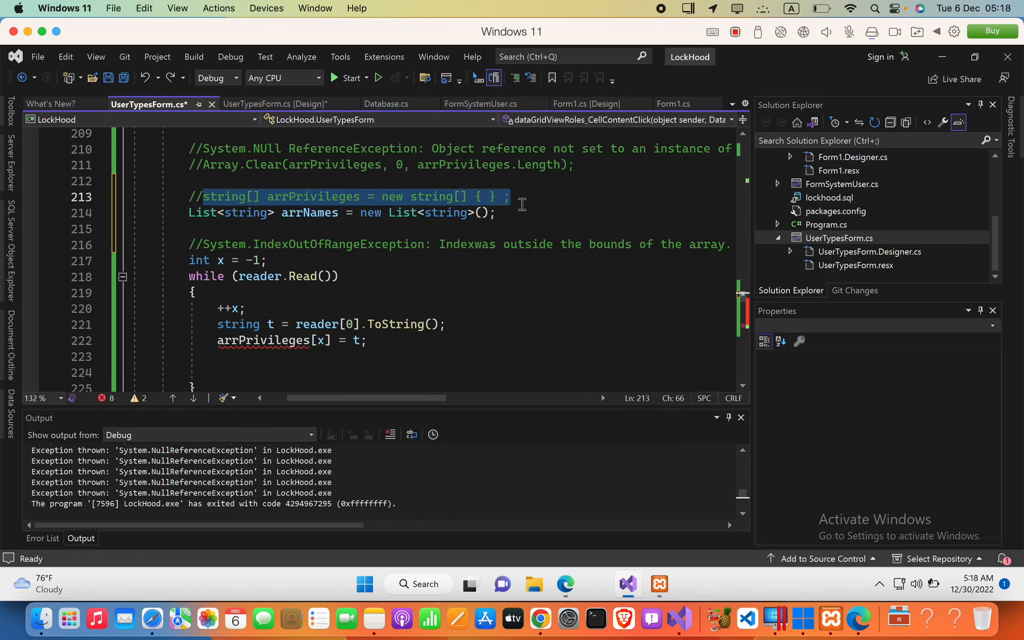
pyautogui.moveTo(252, 197)
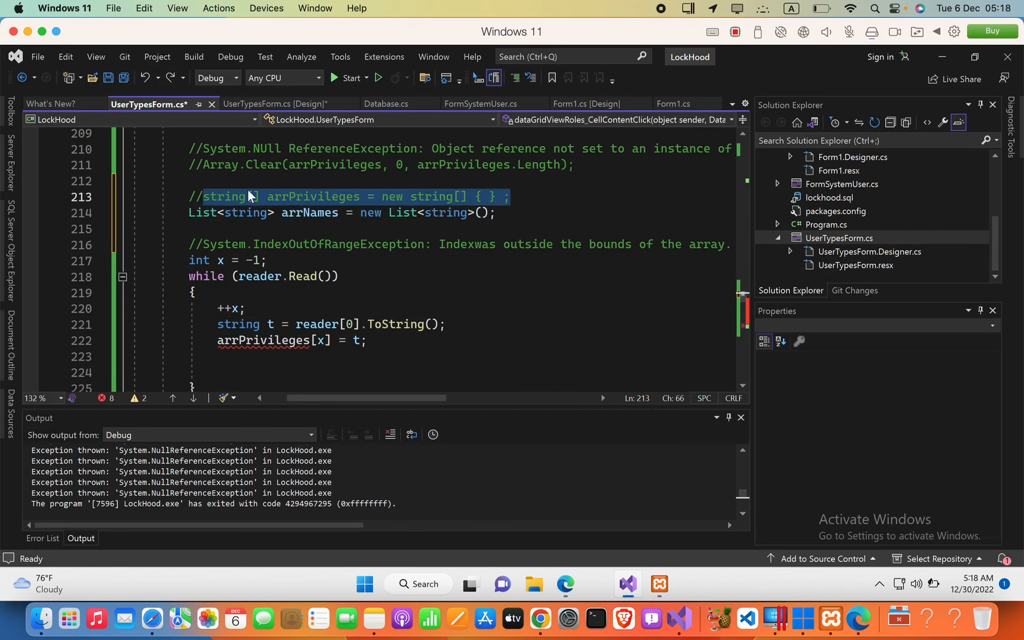